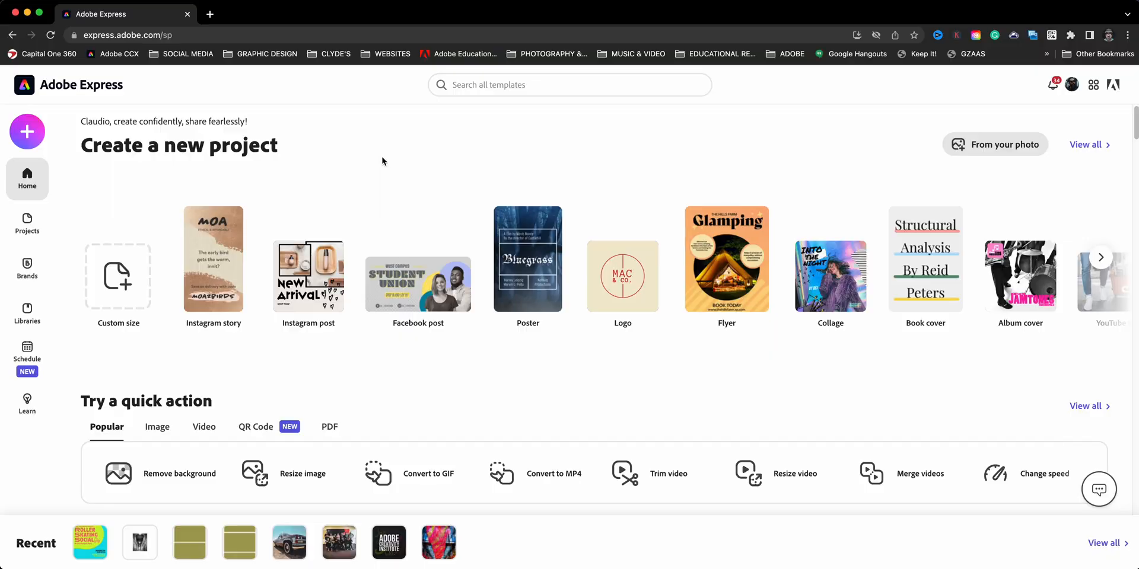
mouse_move(45, 138)
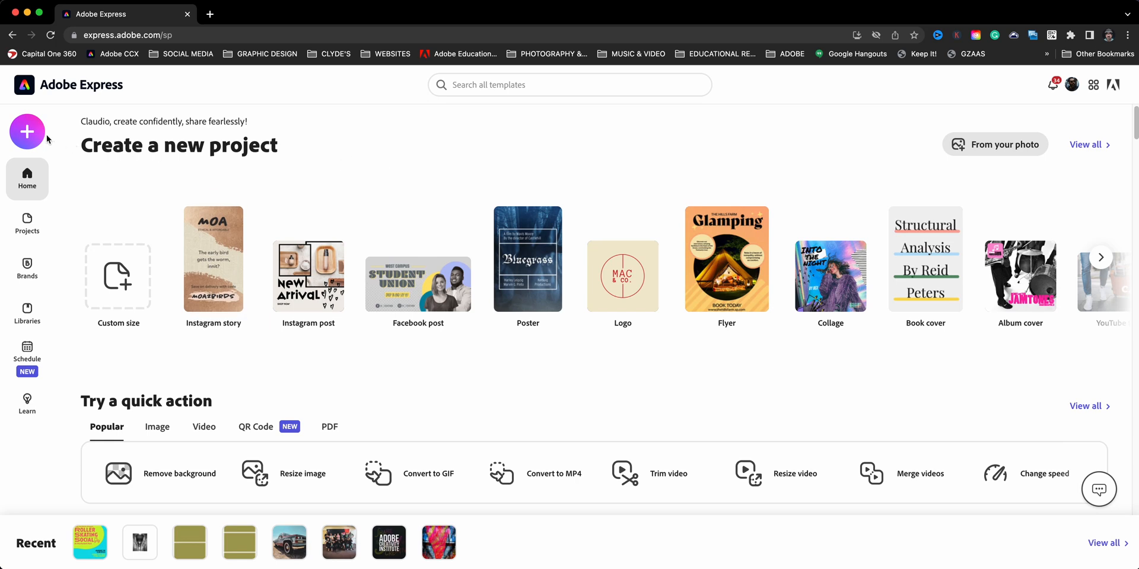
Start a new Custom size graphic project at the default 2560 × 2560 px.
click(27, 131)
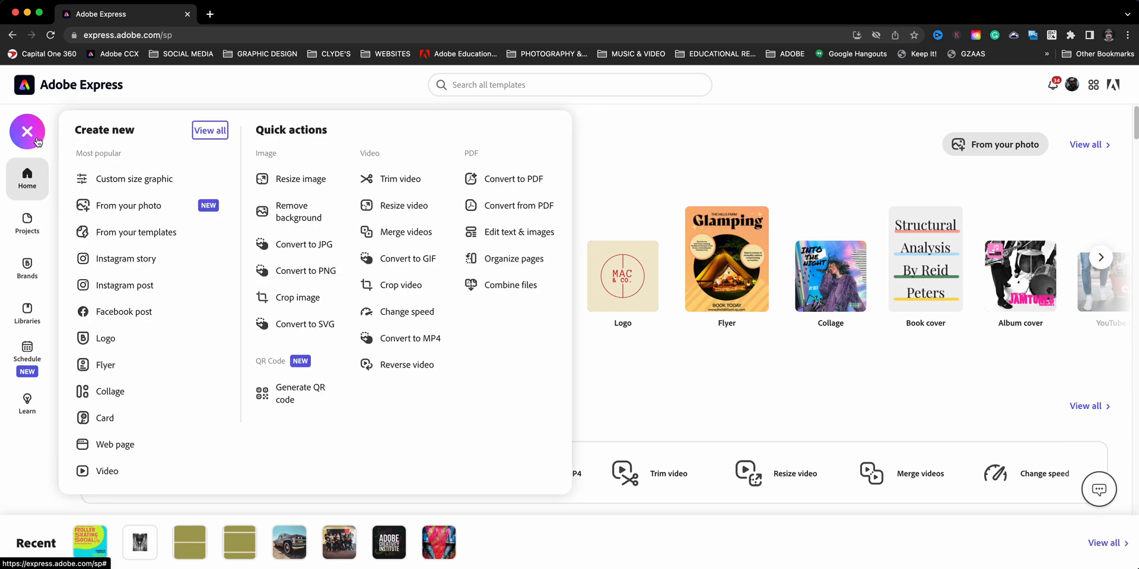
click(134, 179)
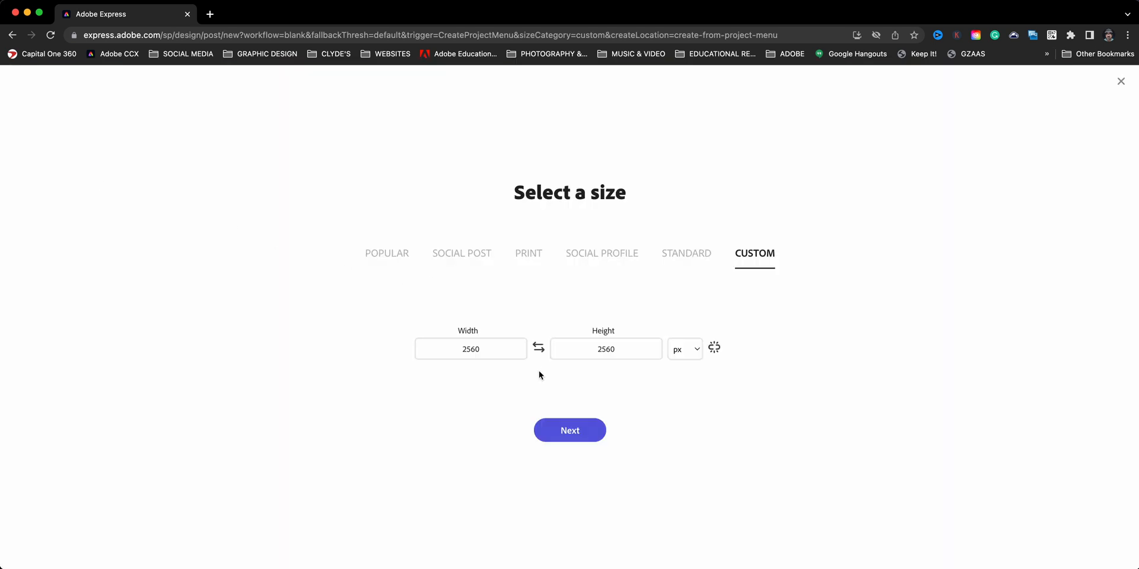
mouse_move(490, 277)
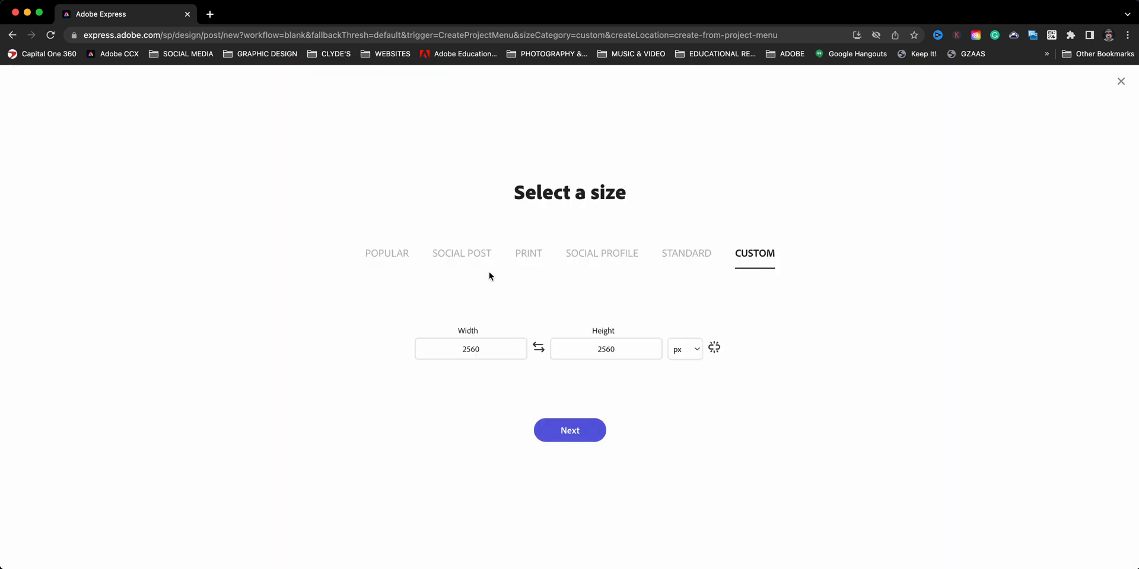
click(569, 430)
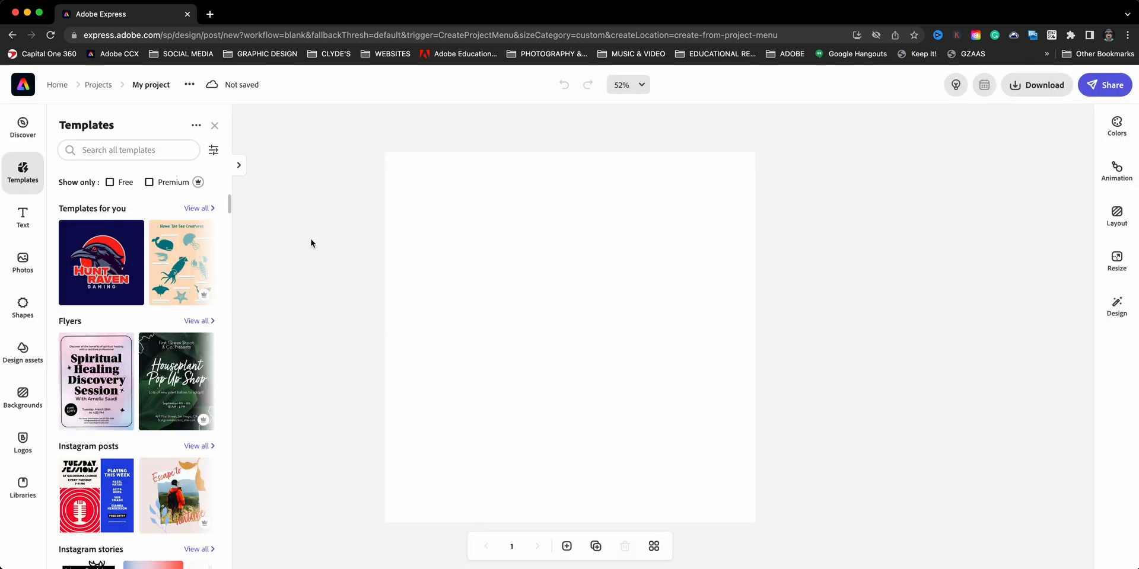
Dismiss templates and choose Google Photos as the import source from the Photos panel's alternate sources.
click(214, 125)
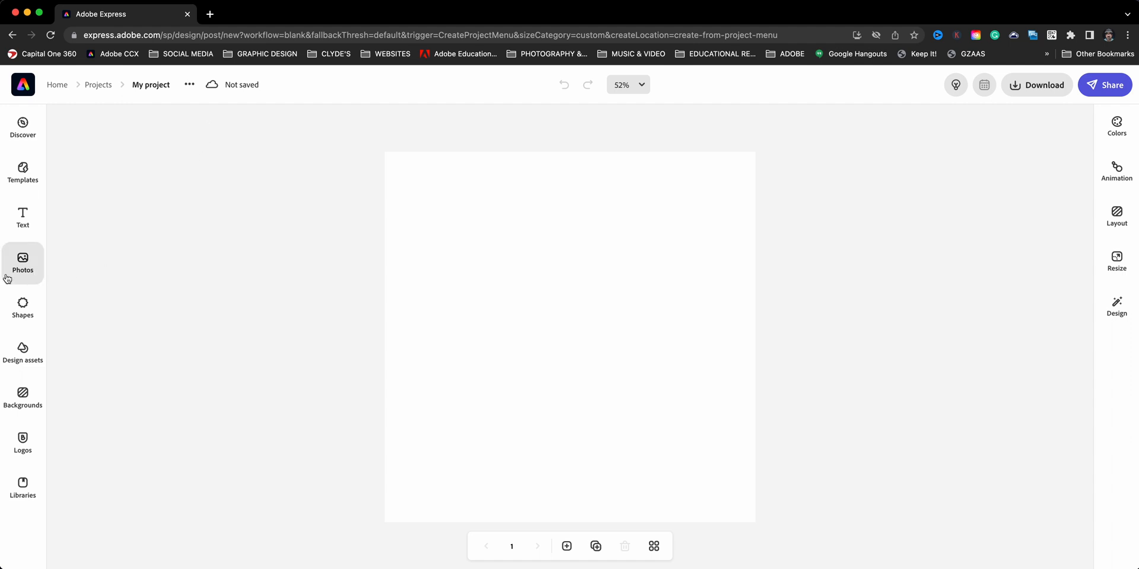
click(23, 263)
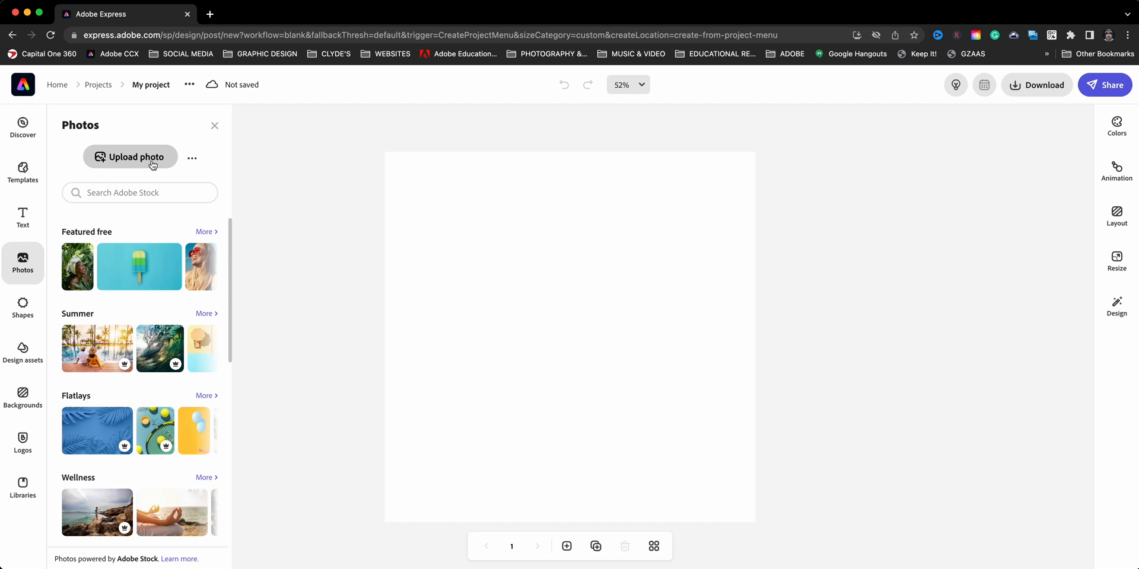
mouse_move(153, 167)
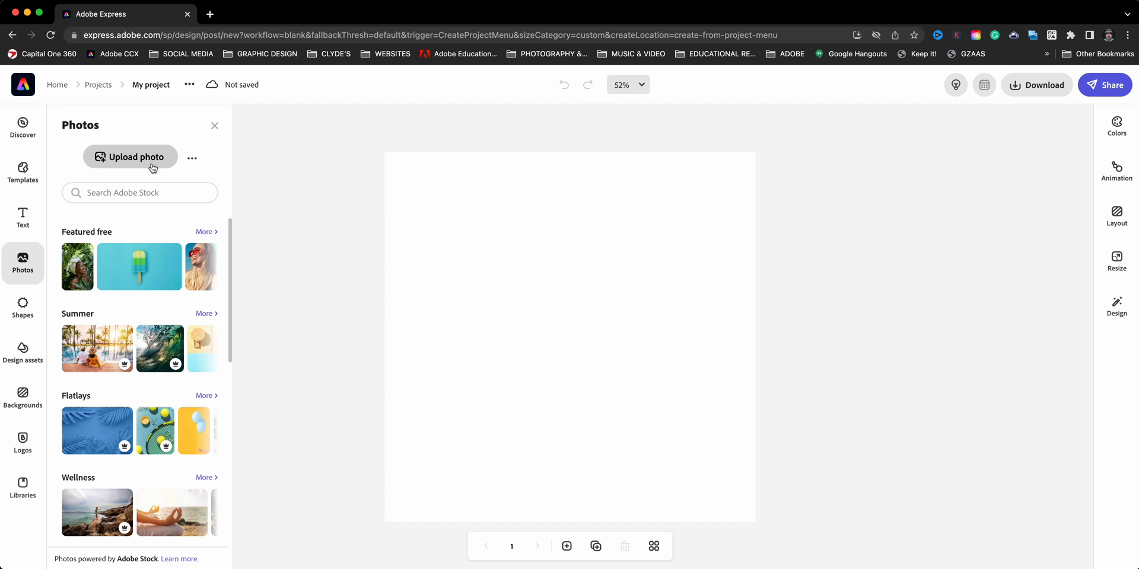
mouse_move(192, 158)
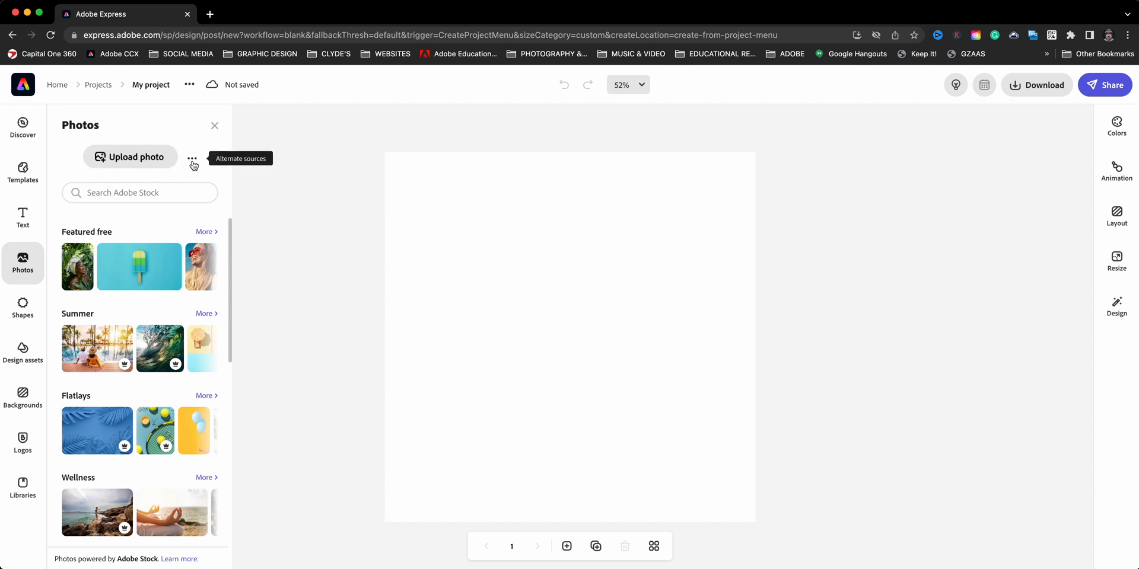
click(192, 157)
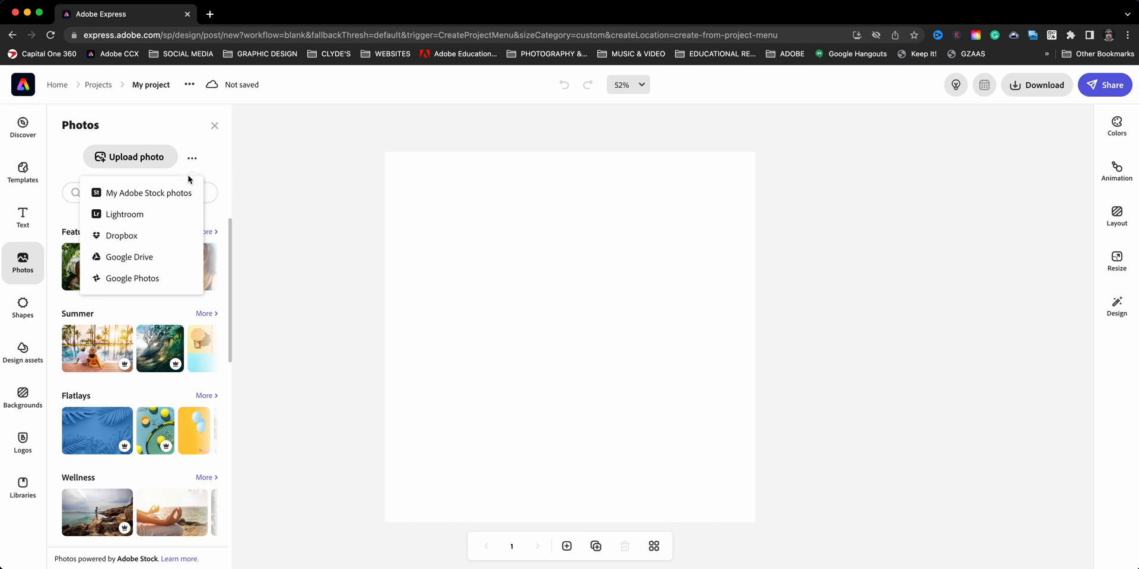
mouse_move(172, 235)
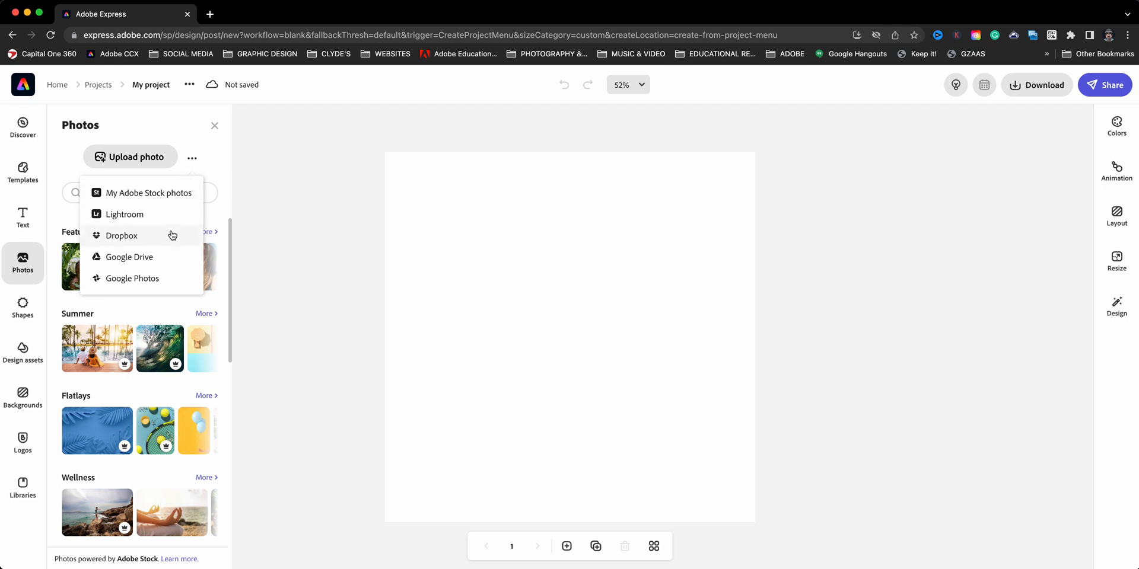
mouse_move(168, 280)
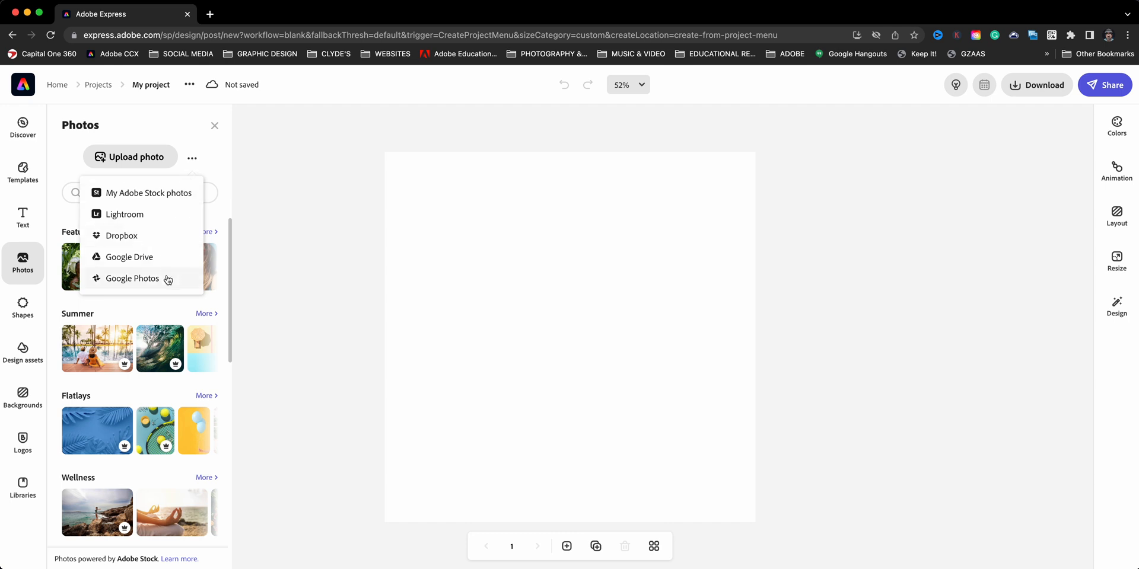
mouse_move(167, 282)
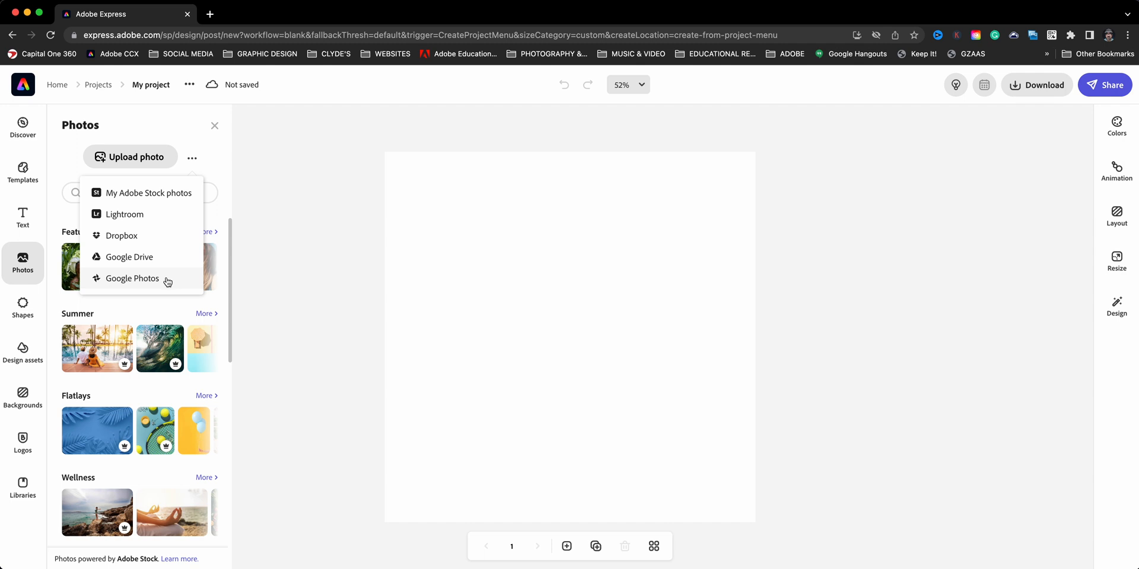
click(132, 278)
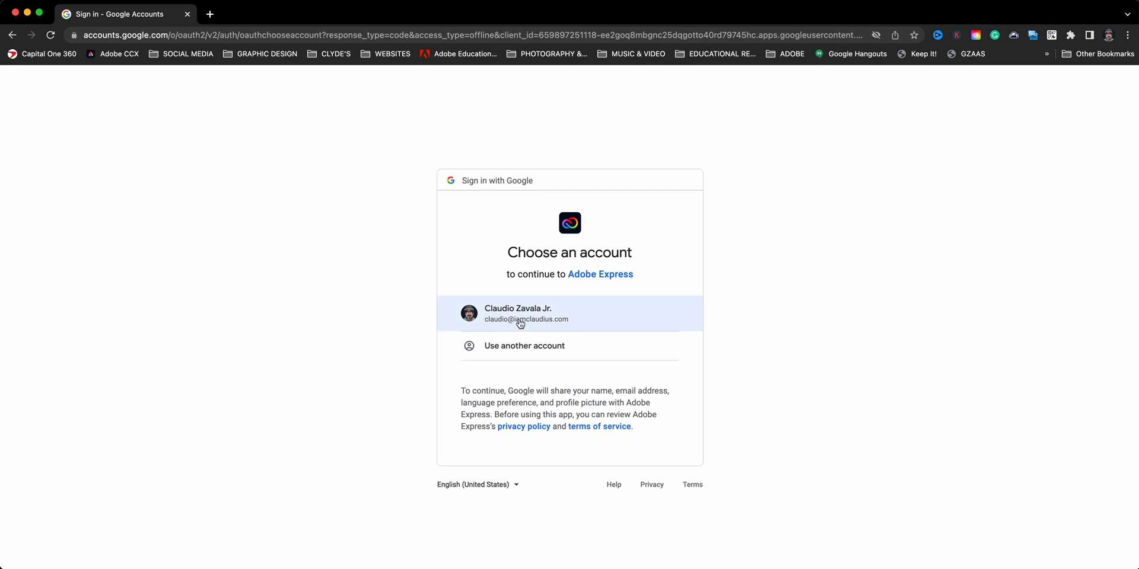
mouse_move(516, 334)
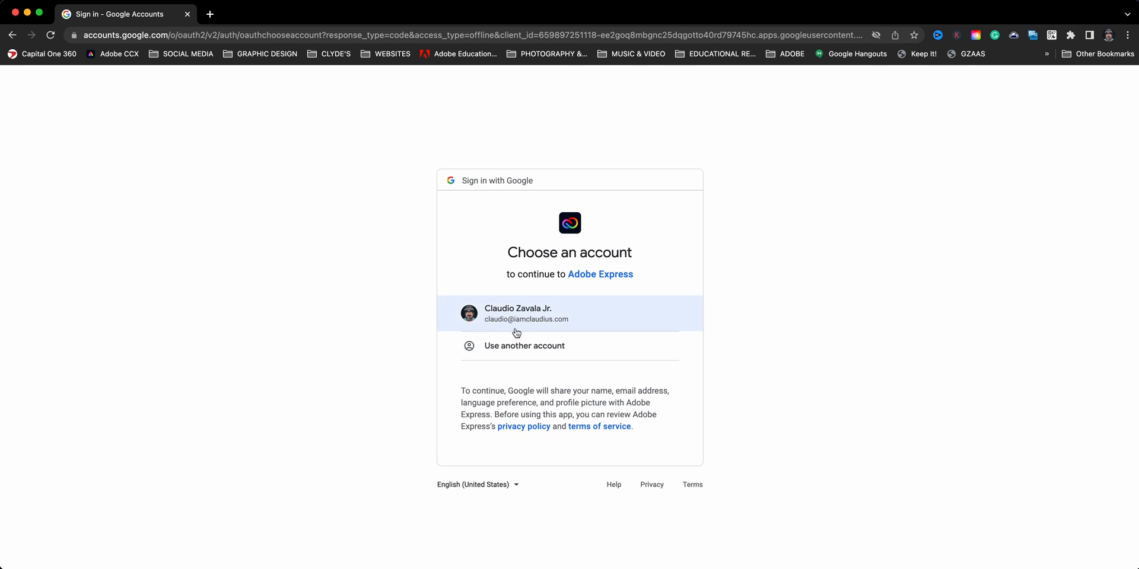
mouse_move(528, 326)
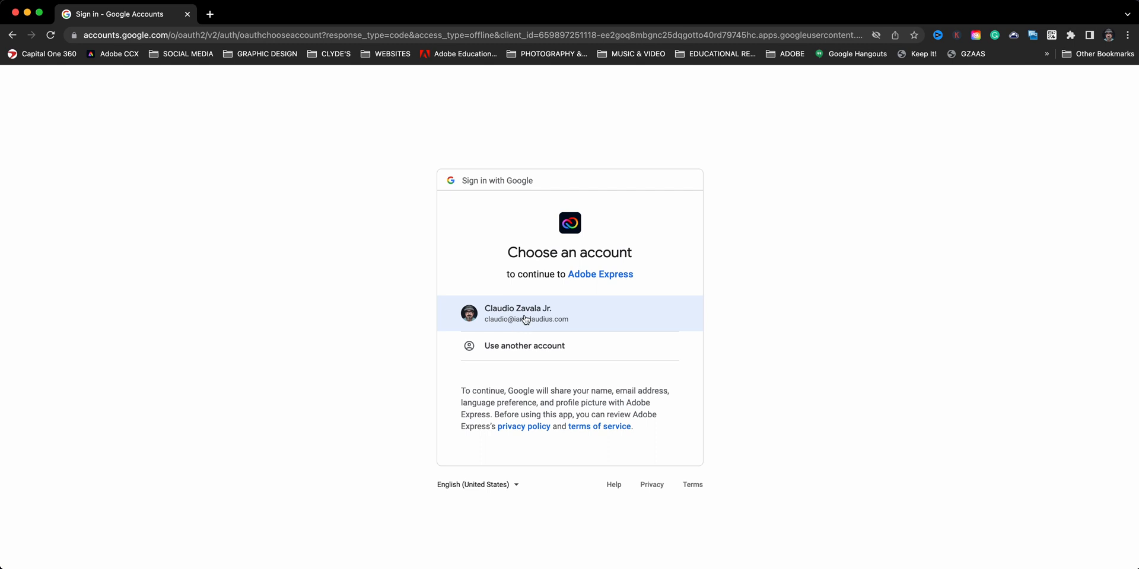
mouse_move(534, 320)
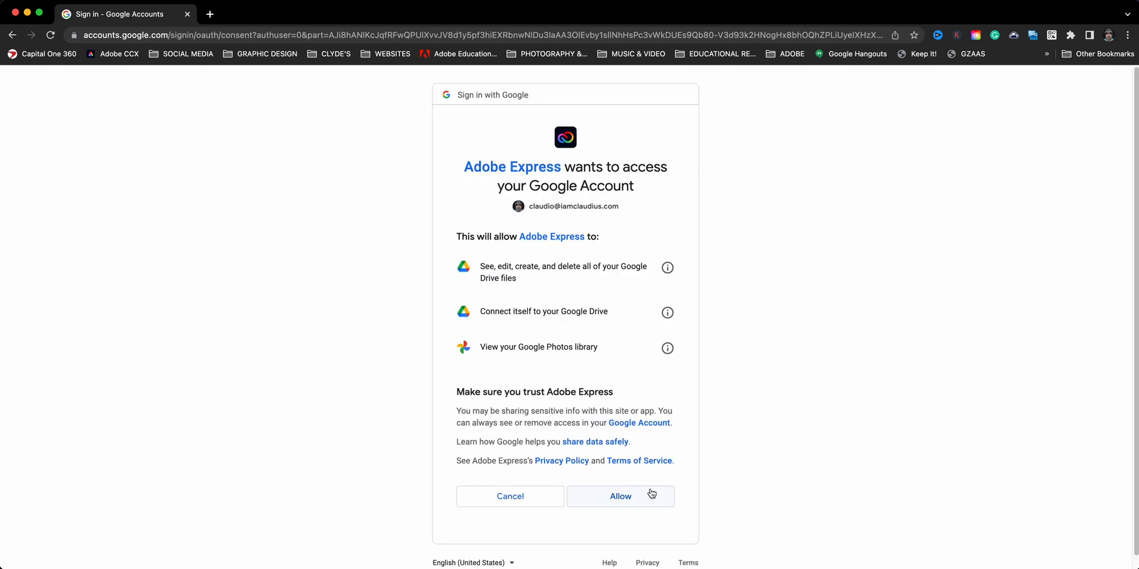
Allow Adobe Express access to the Google account's Drive files and Photos library.
click(620, 496)
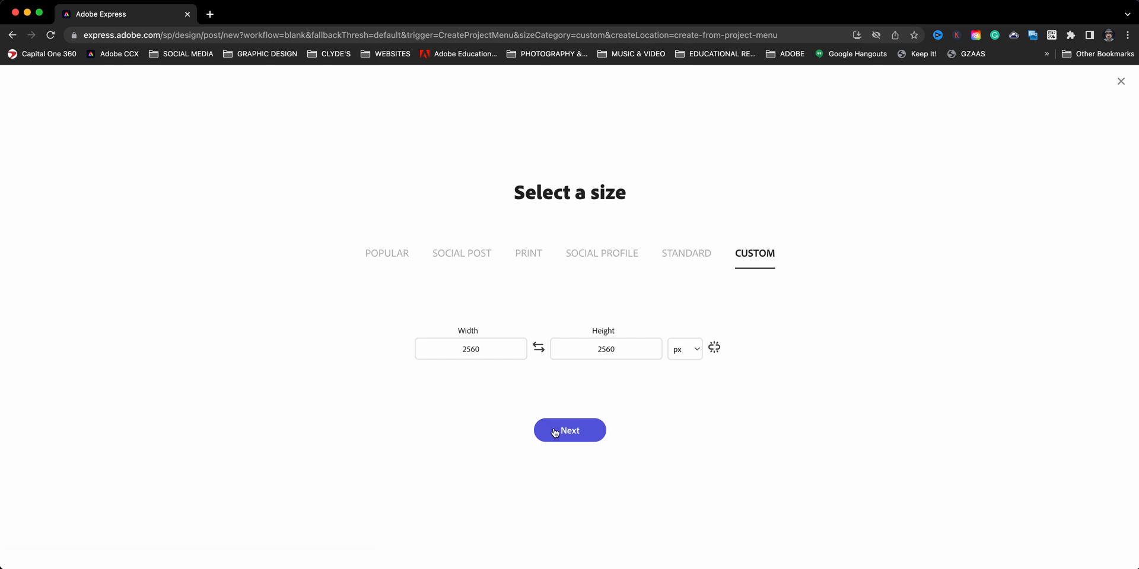
Re-enter the 2560 × 2560 editor and list the connected photo sources in the Photos panel.
click(568, 430)
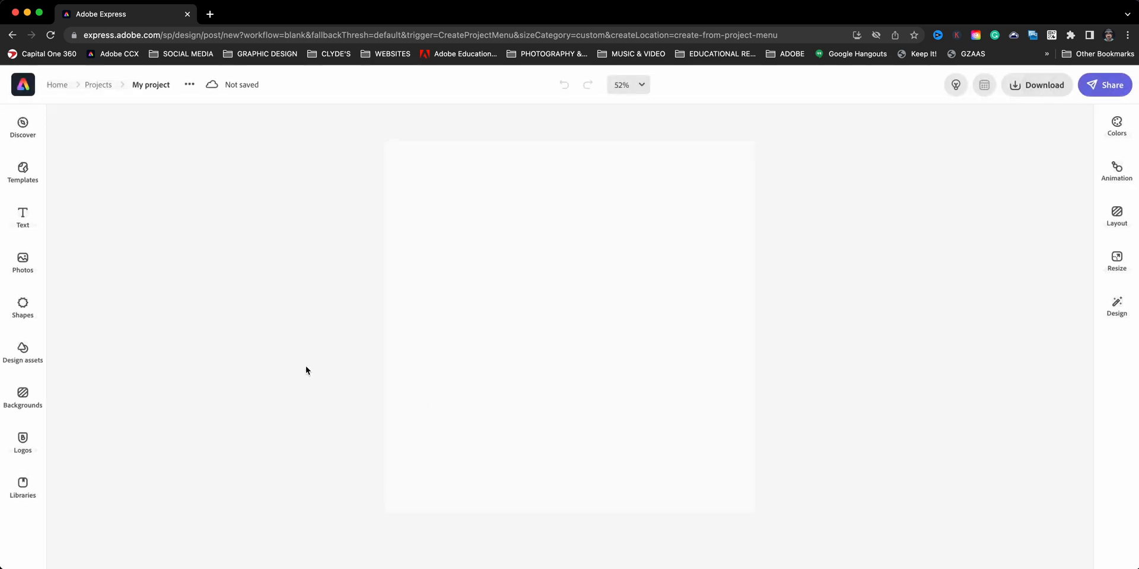
click(22, 263)
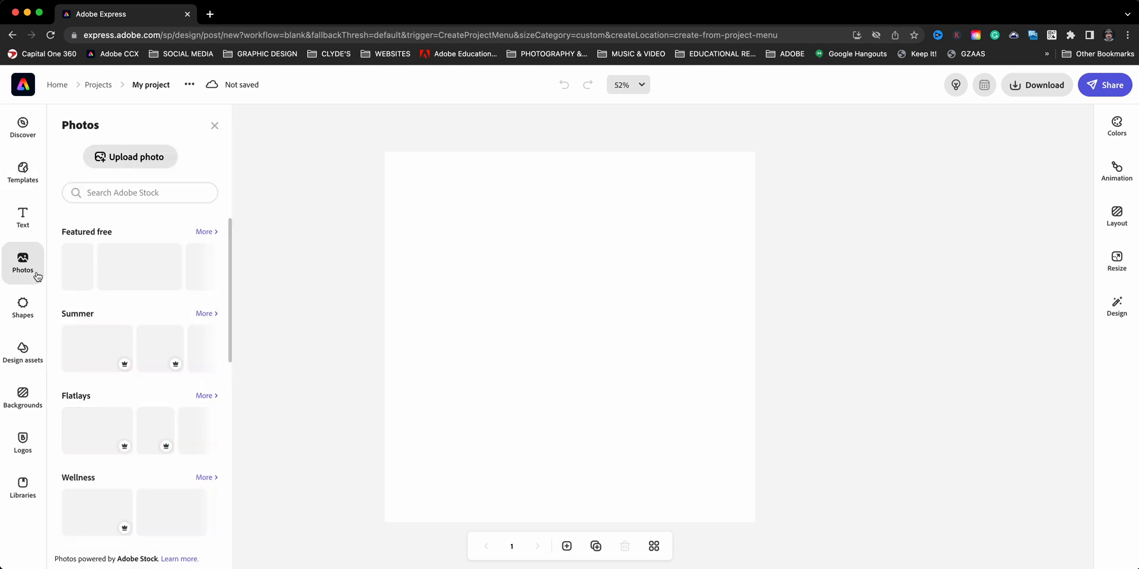
click(192, 160)
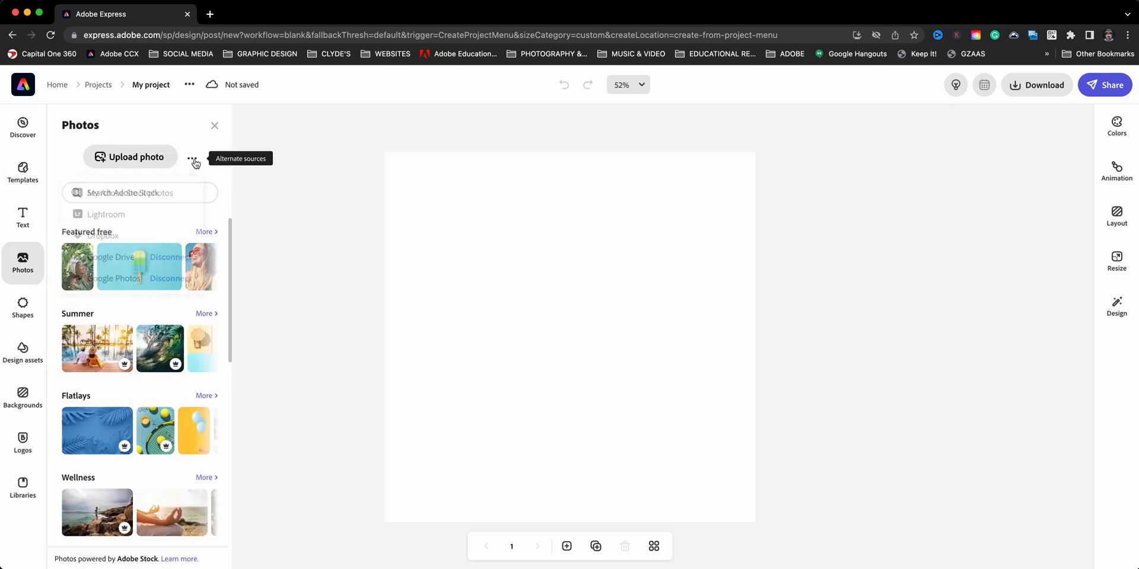
click(192, 157)
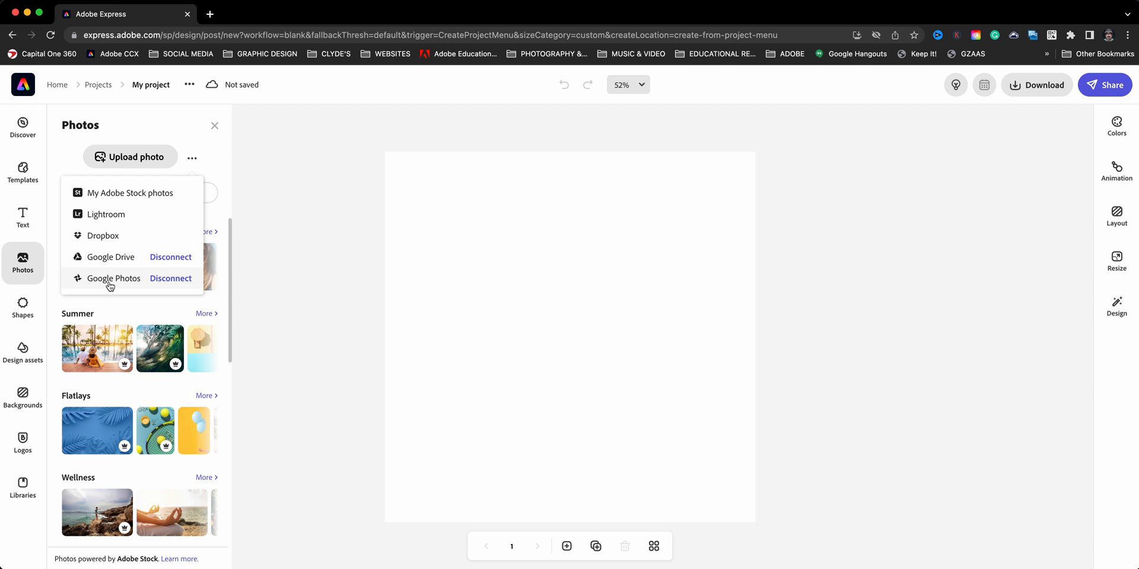
mouse_move(123, 281)
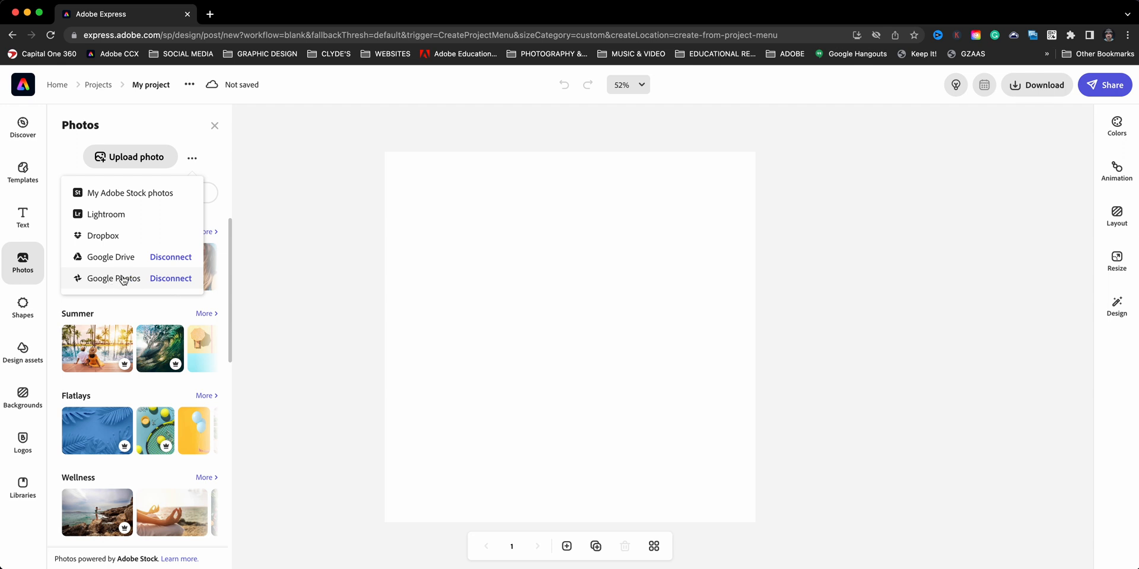
Browse the Google Photos albums and show the All Photos album.
click(114, 278)
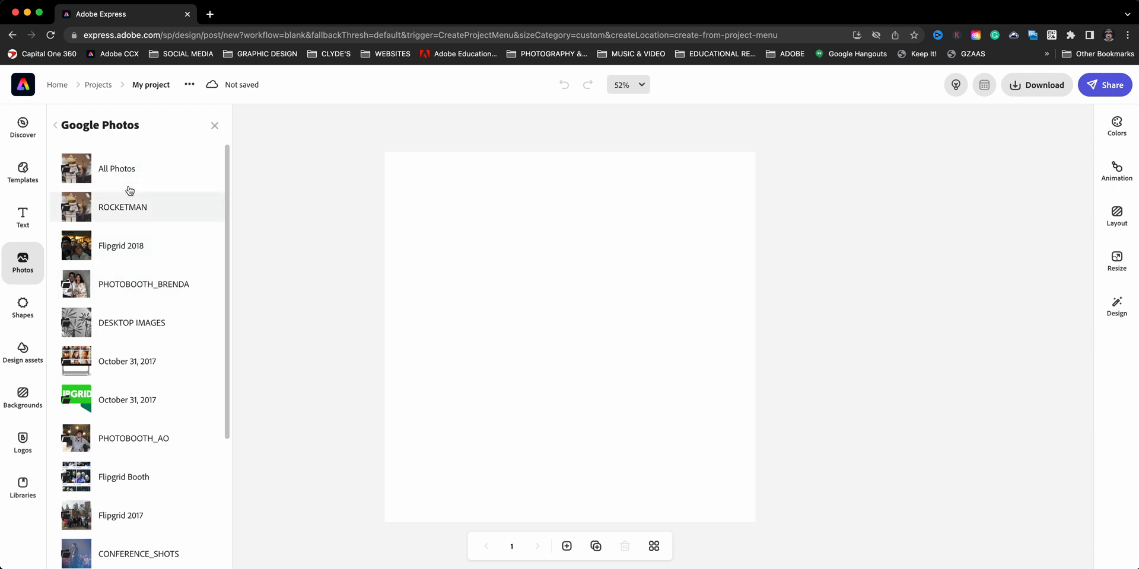
scroll(down, 3)
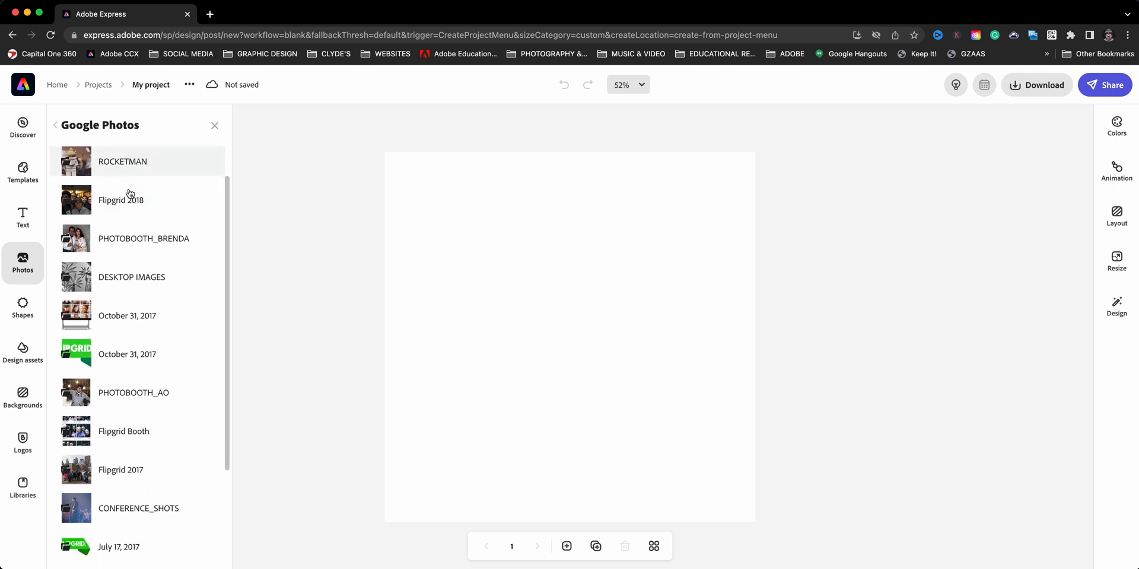
click(122, 161)
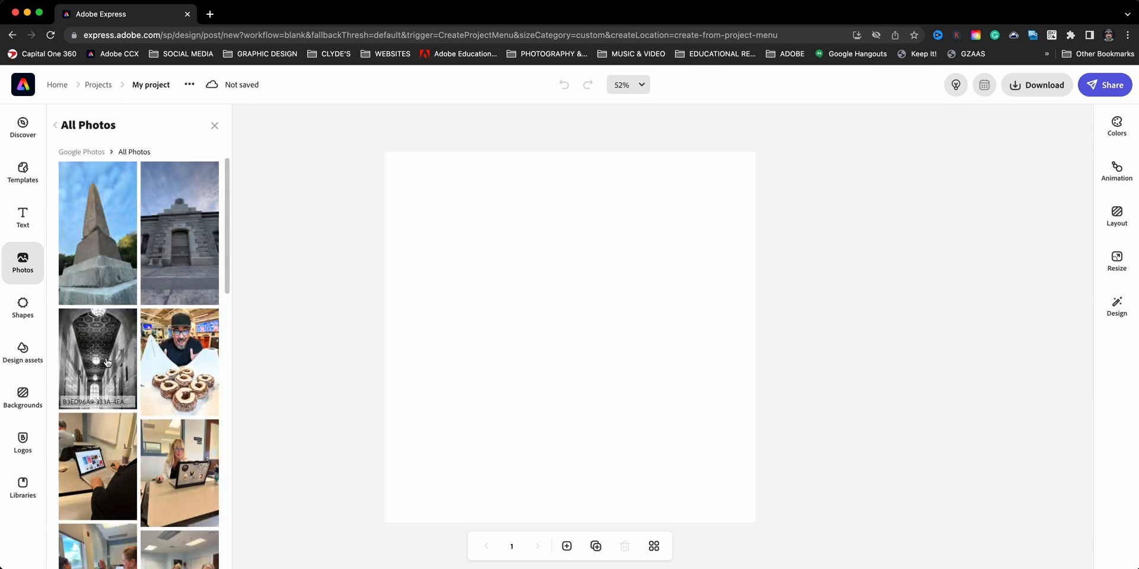
Add the library hallway photo as the page background and resize the page to the original image's portrait proportions.
click(96, 360)
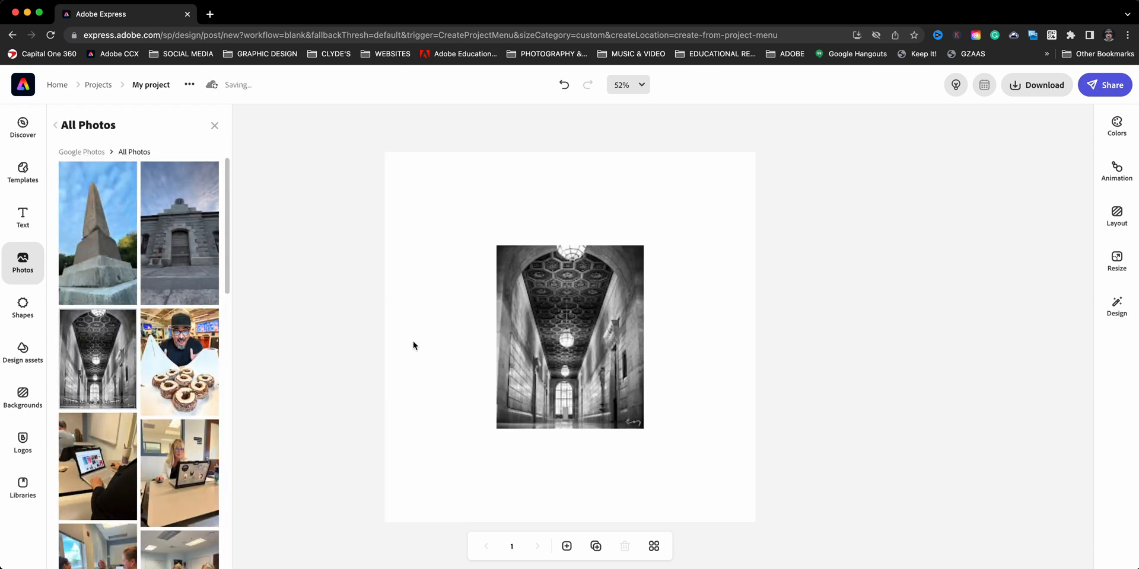
click(569, 337)
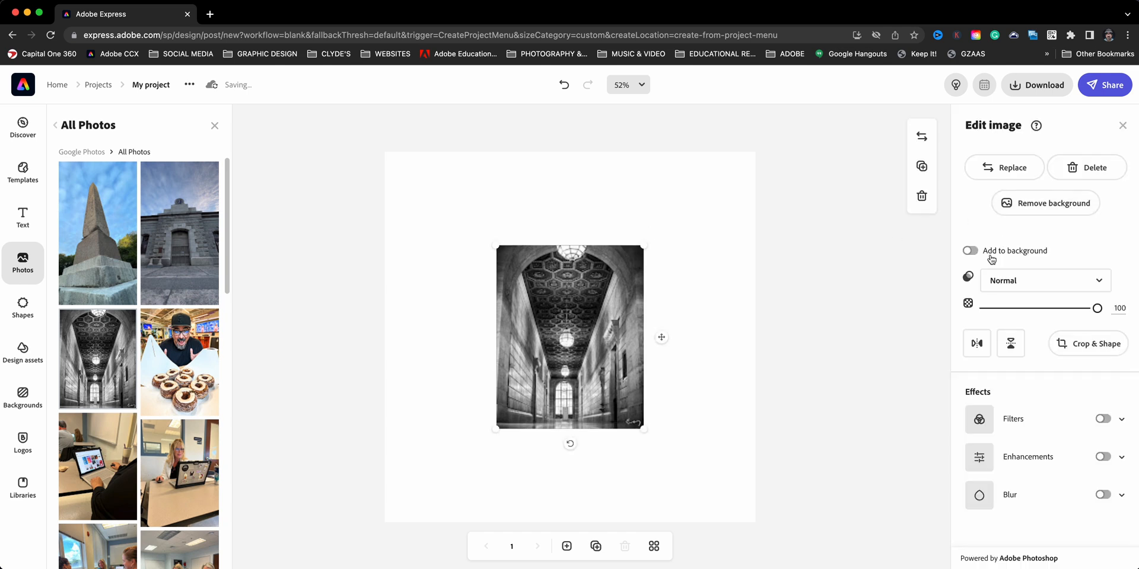
click(969, 250)
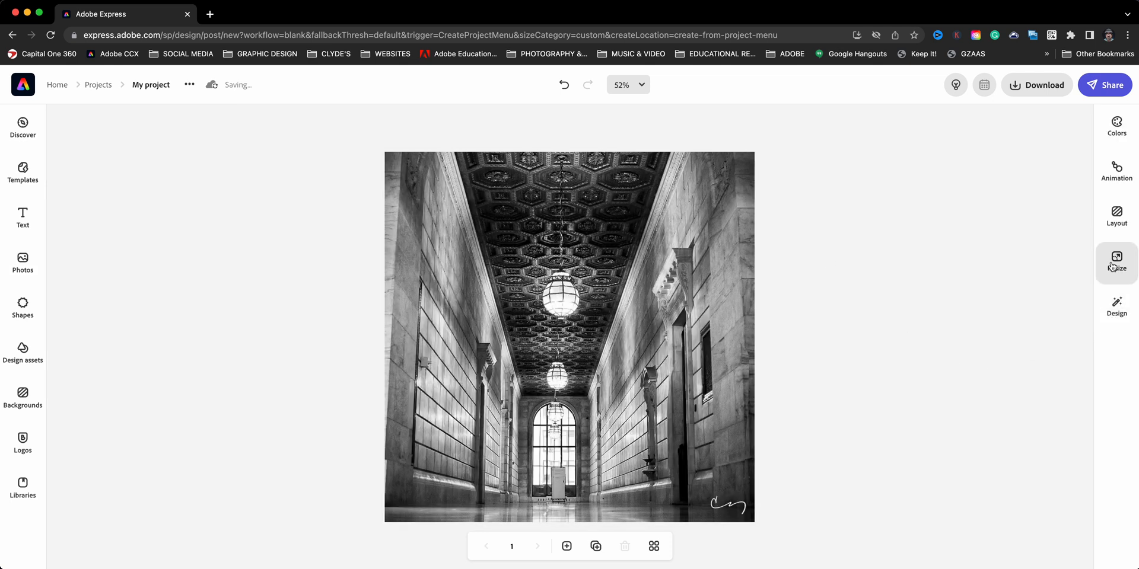
click(1117, 262)
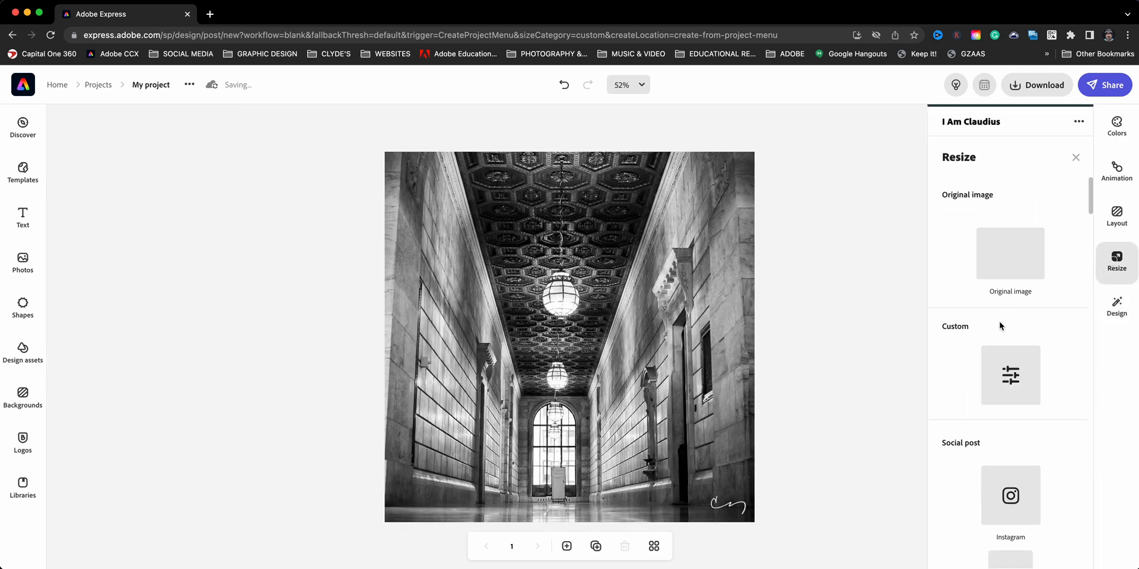
scroll(down, 3)
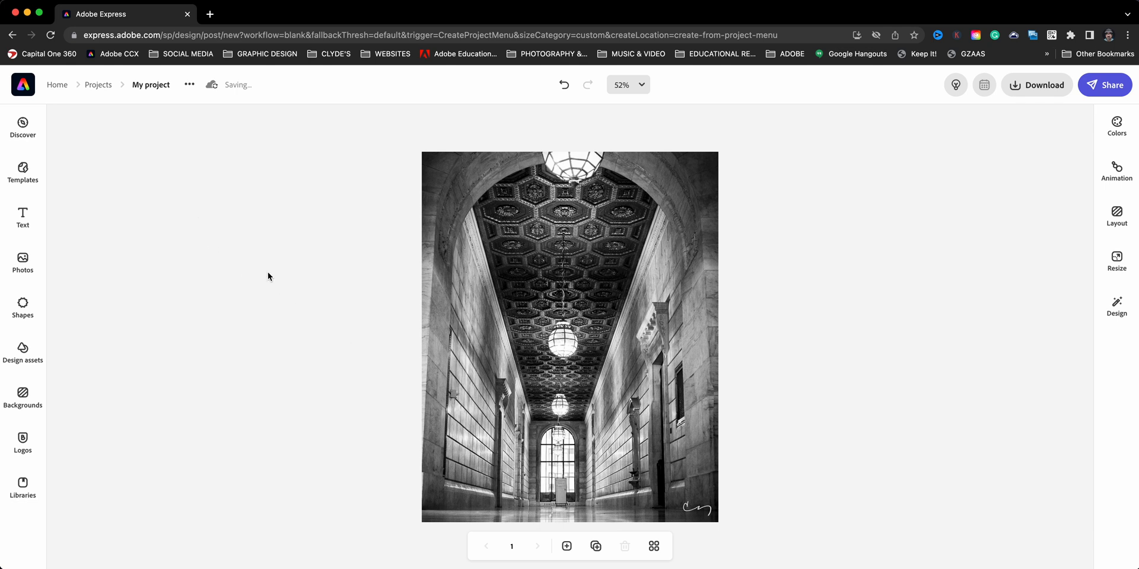
mouse_move(207, 242)
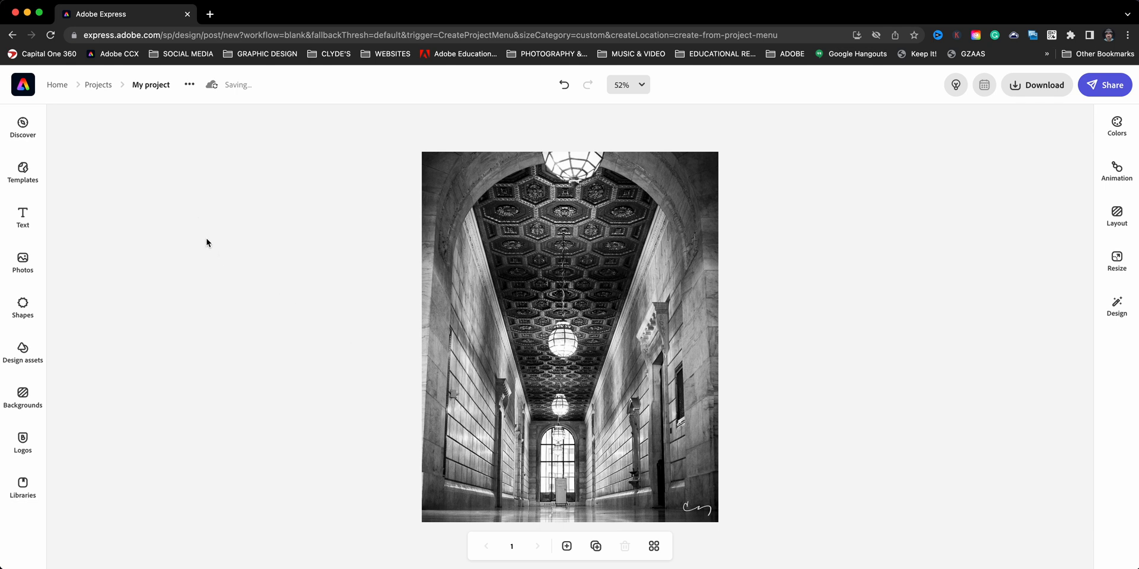
mouse_move(223, 243)
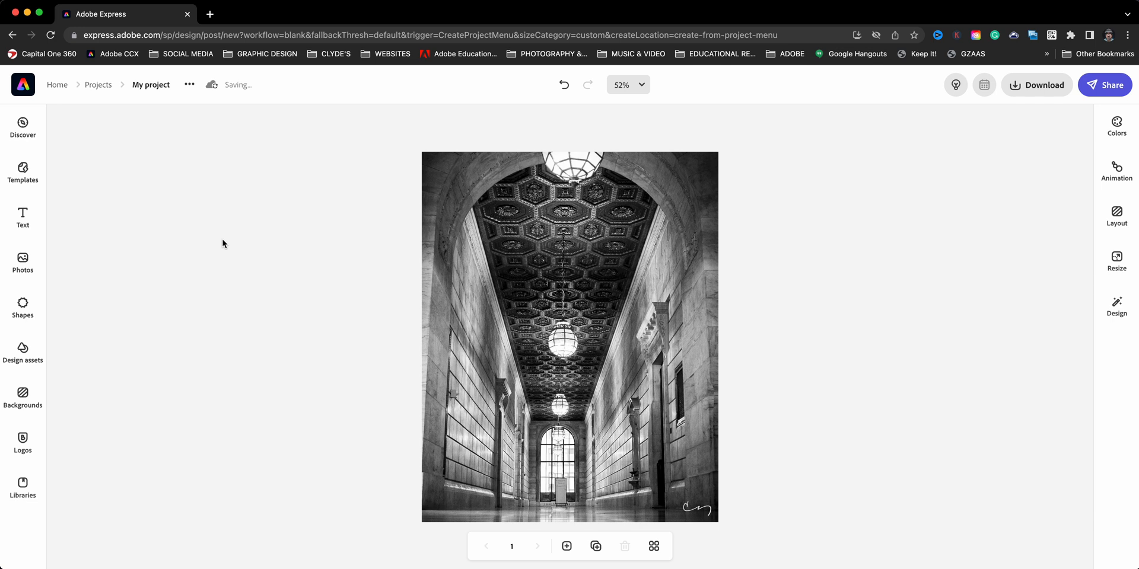
mouse_move(225, 247)
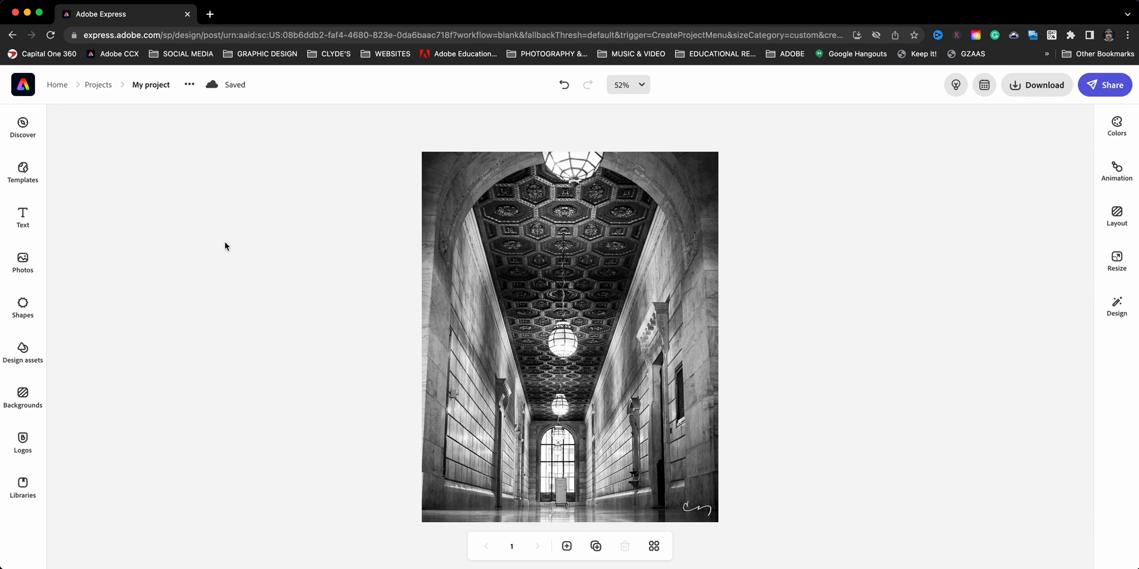
mouse_move(228, 265)
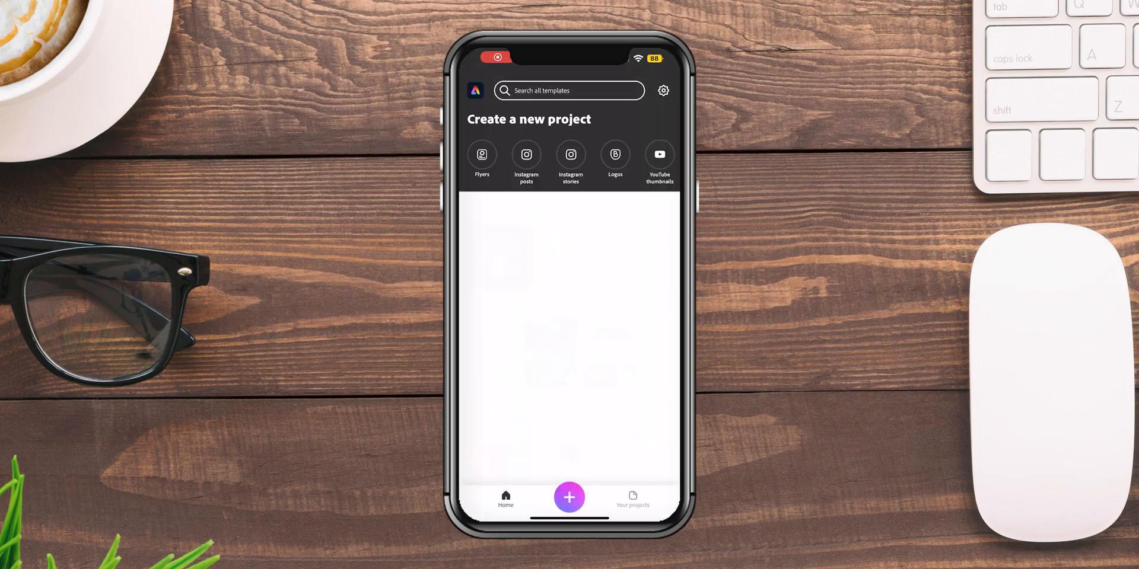
On the phone, start a project from a photo and pick the hallway image file in the !PHOTOS folder.
click(568, 497)
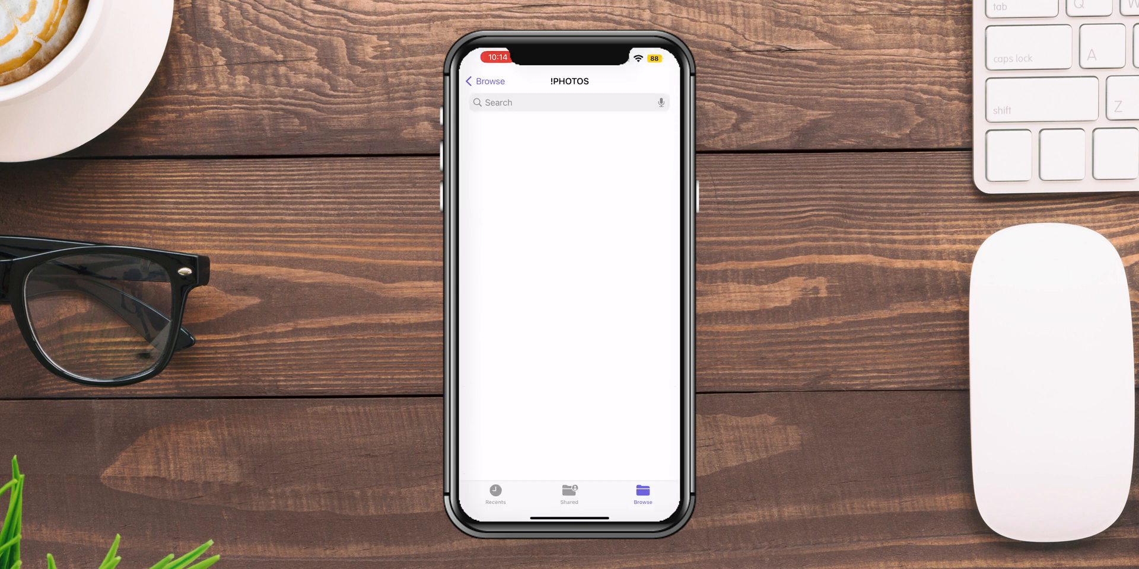
click(486, 82)
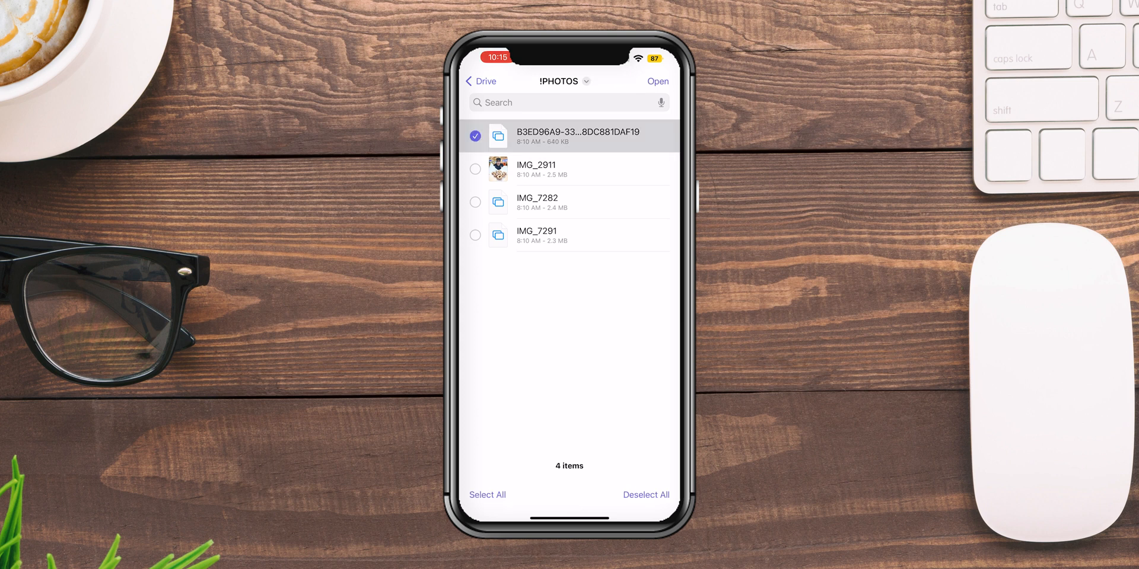
Import the chosen hallway photo at Original Size instead of the square Instagram crop.
click(656, 81)
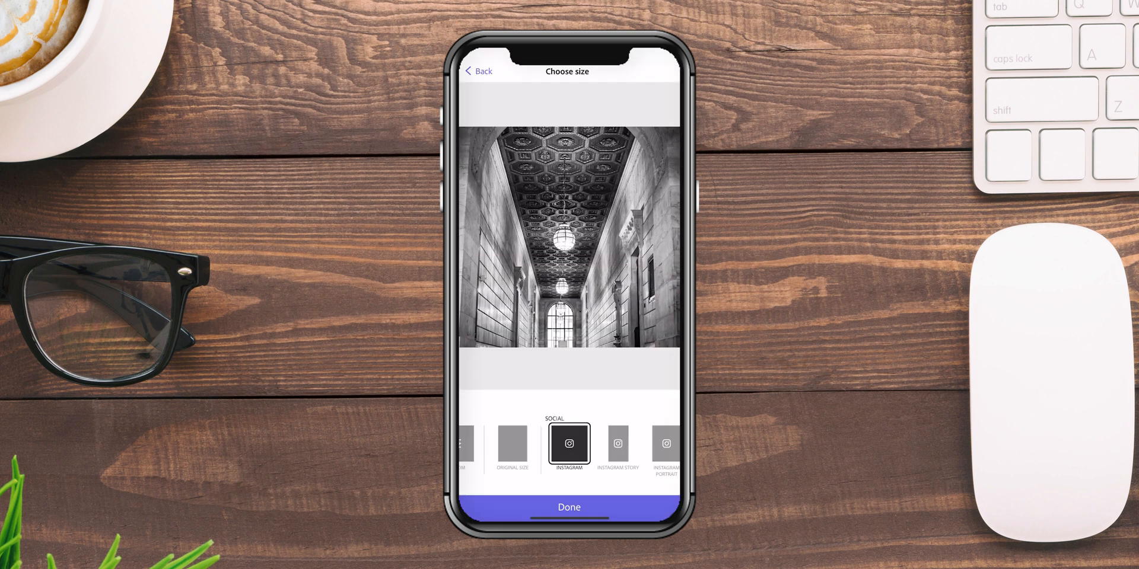
click(514, 443)
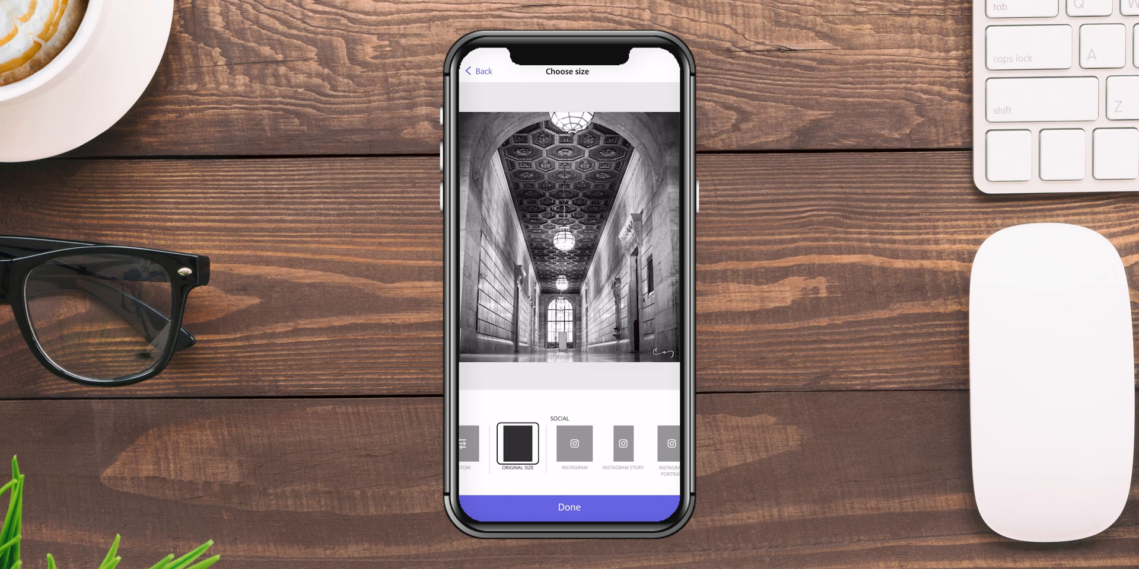